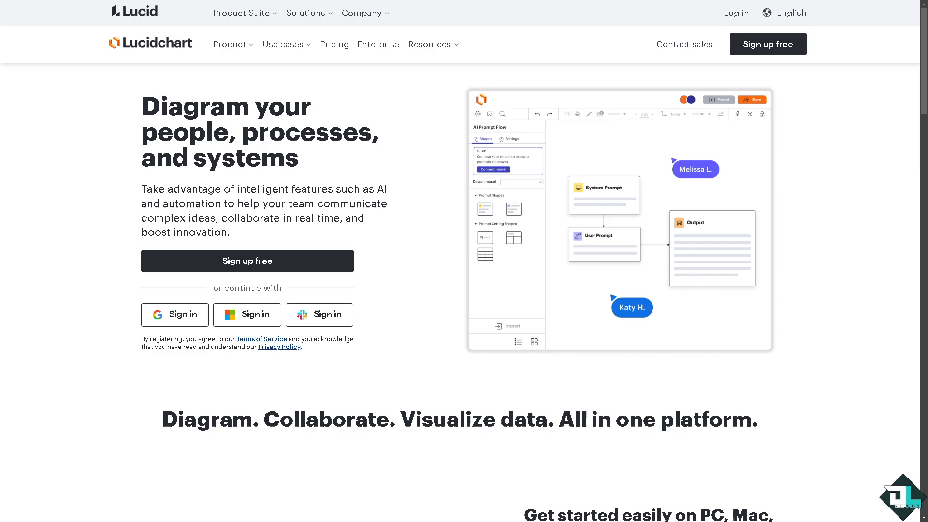
- Go to the Lucid login page and follow its sign-up link to the pricing plans
click(736, 13)
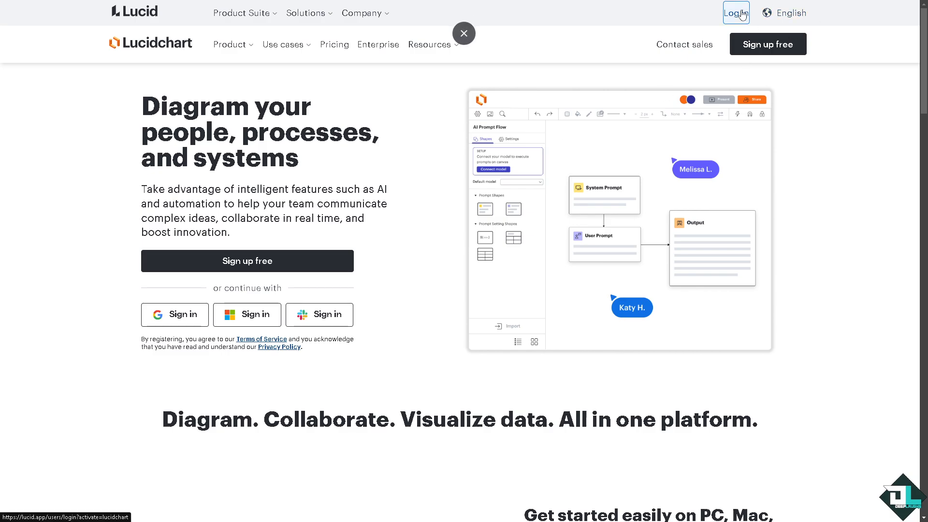
click(736, 12)
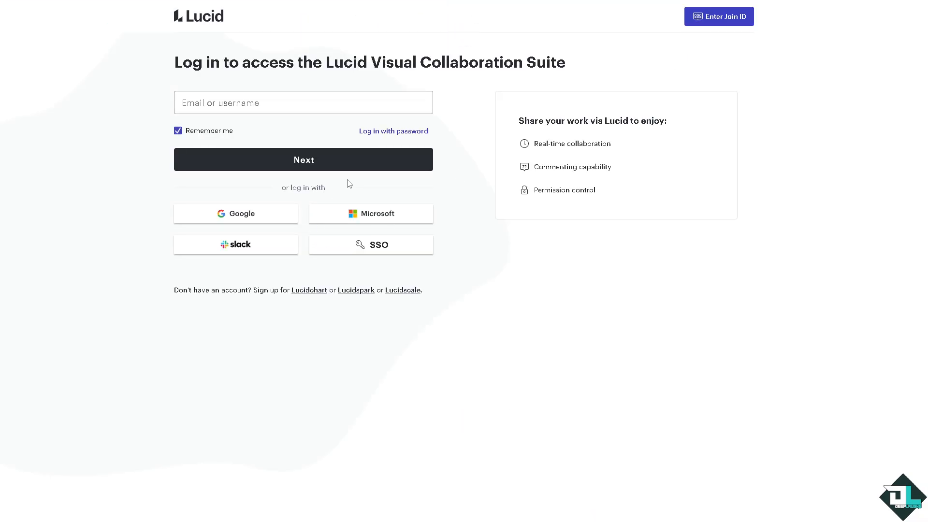
mouse_move(314, 294)
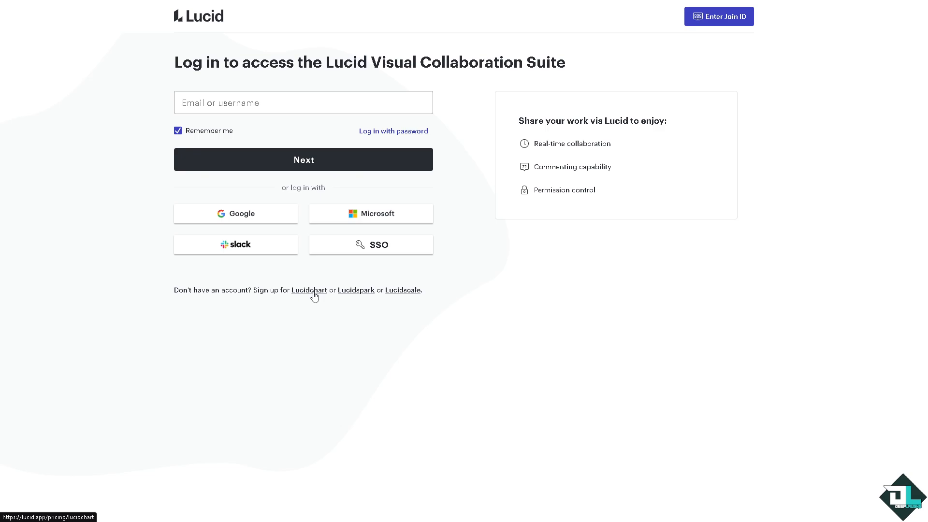
click(309, 290)
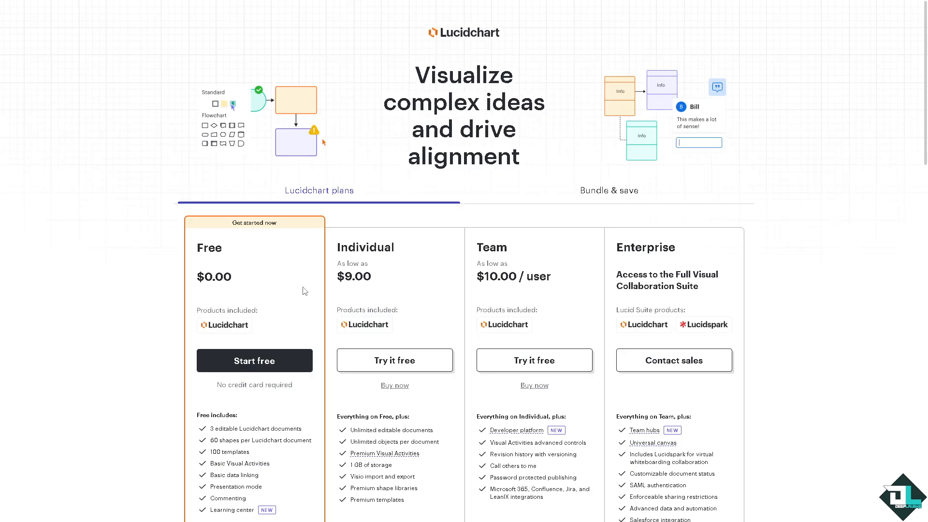
- Choose Start free on the Free plan card to enter the Lucid workspace
click(609, 190)
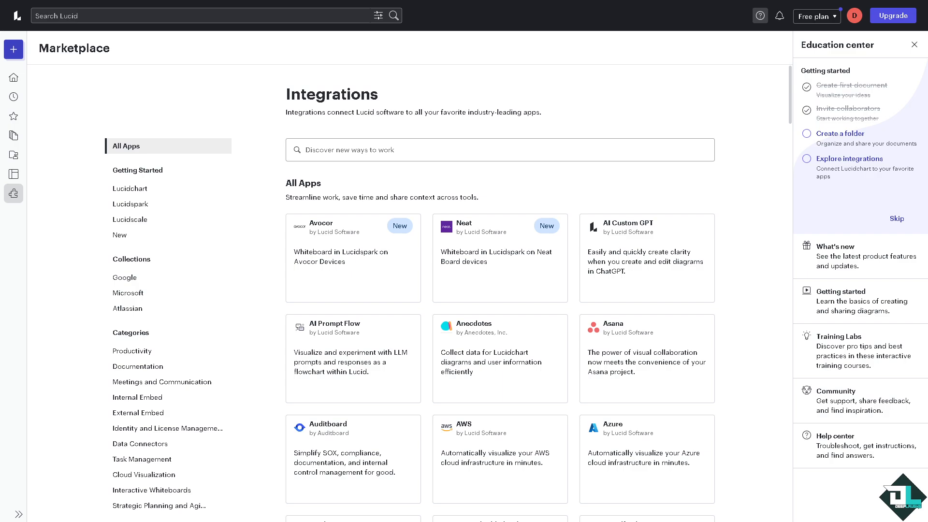
mouse_move(67, 212)
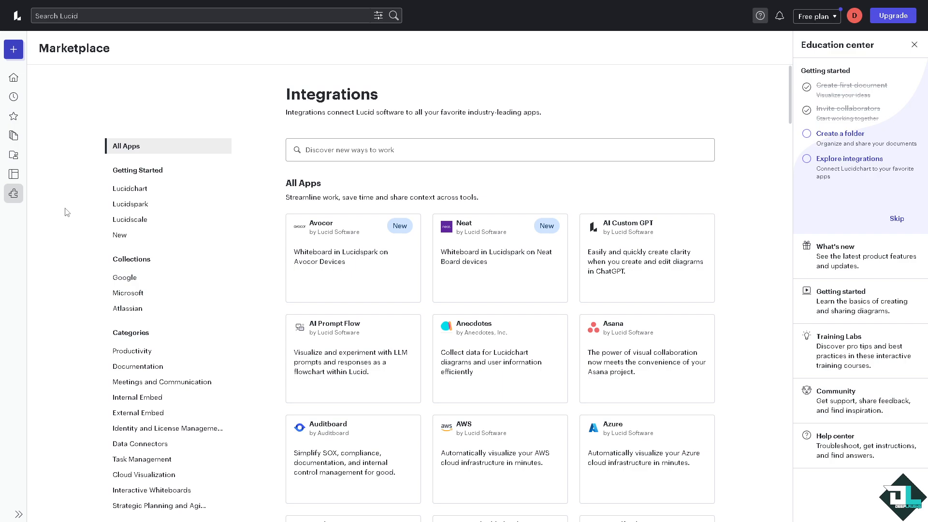
mouse_move(14, 56)
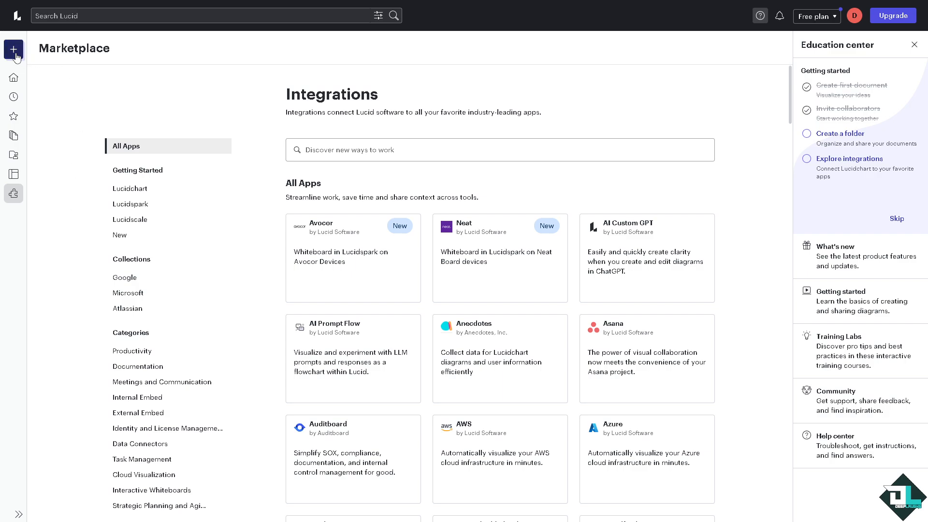
- From the + menu, choose to create a Lucidchart document from a template
click(13, 49)
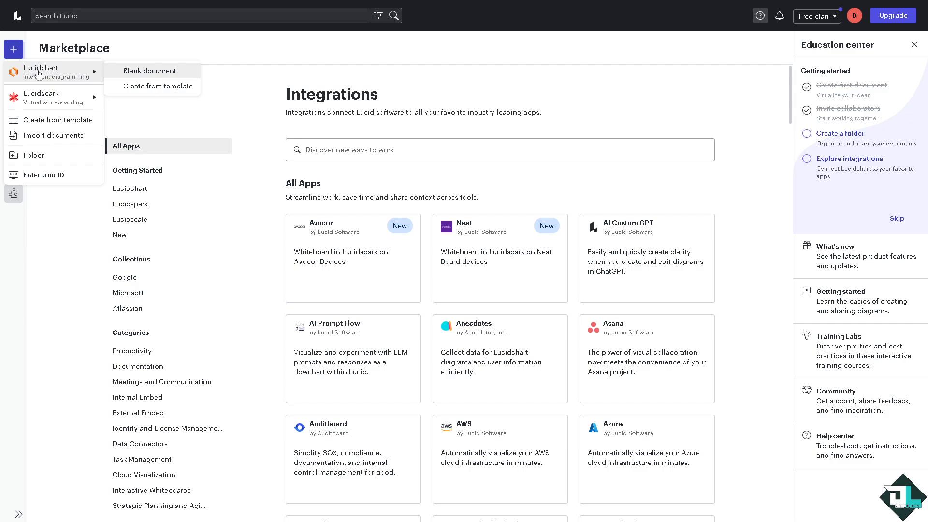
mouse_move(48, 97)
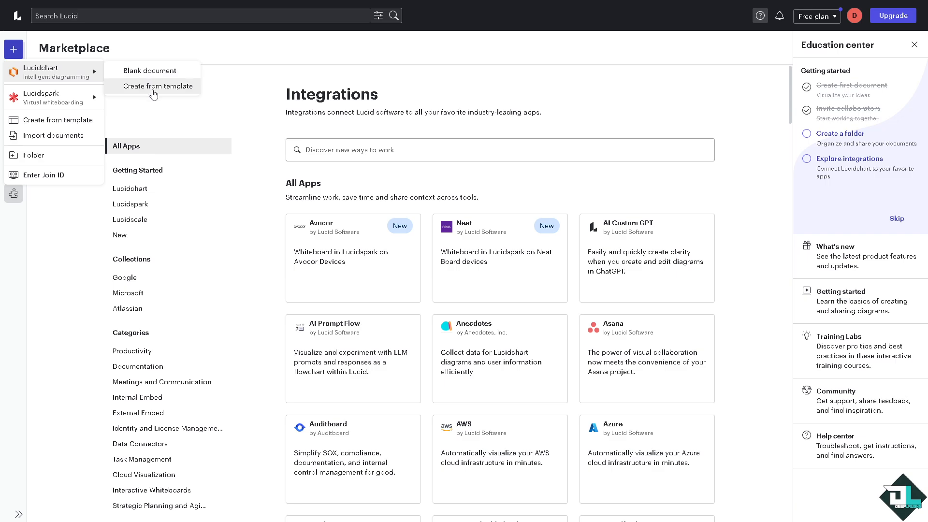
click(158, 86)
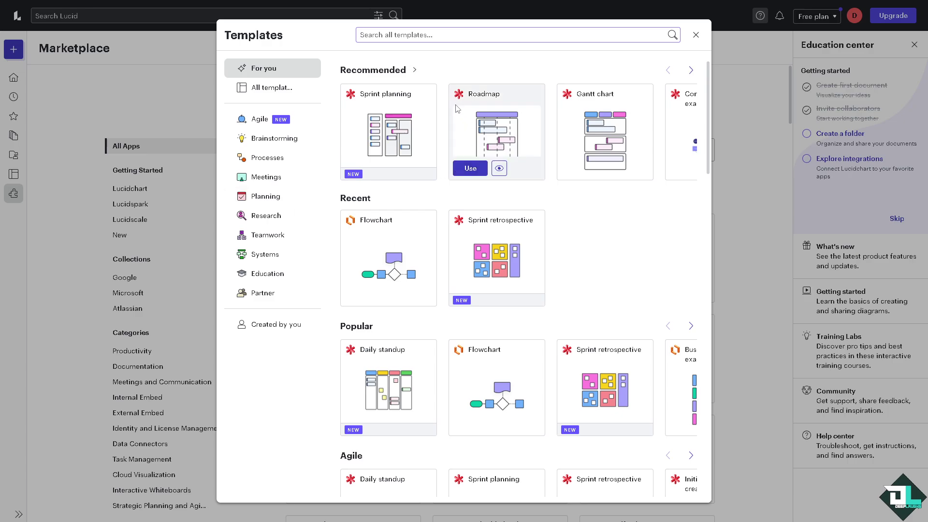
- Search the template gallery for 'gantt chart' using the GAN suggestion
click(444, 35)
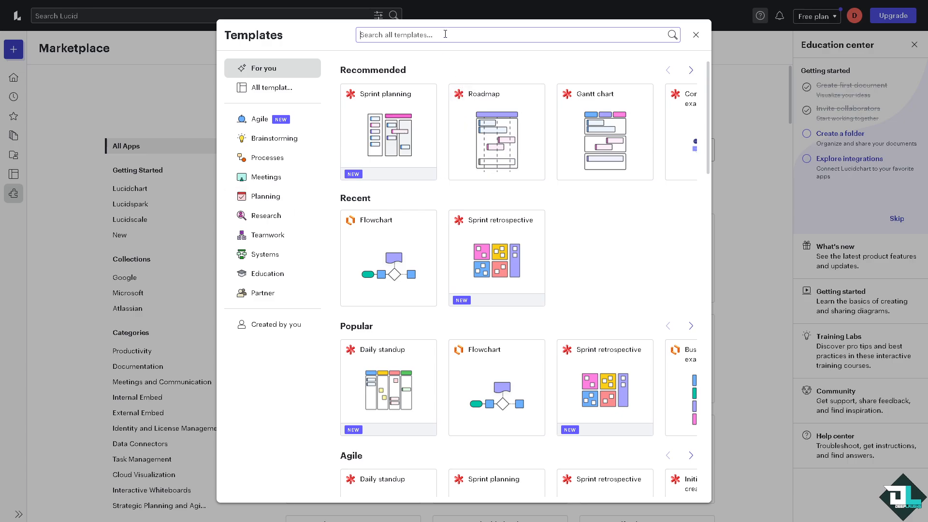
text(GAN)
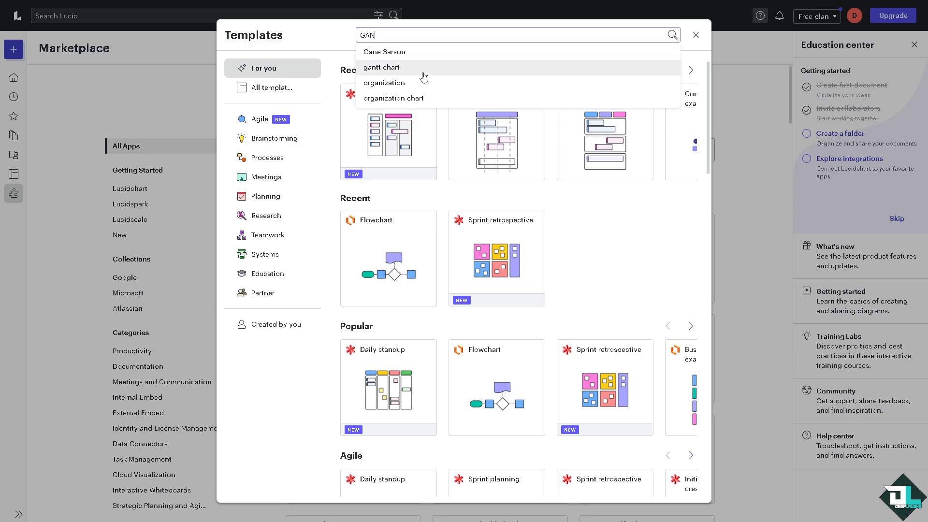
click(381, 67)
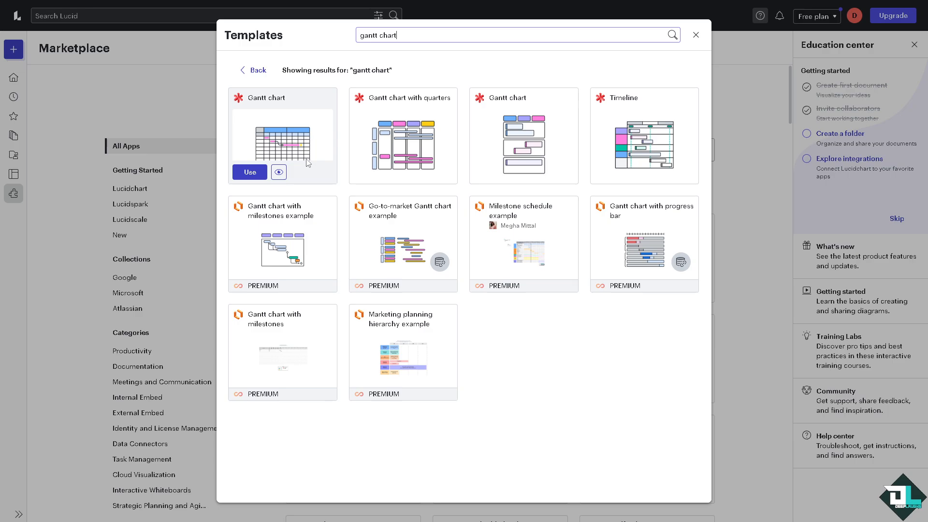
mouse_move(323, 139)
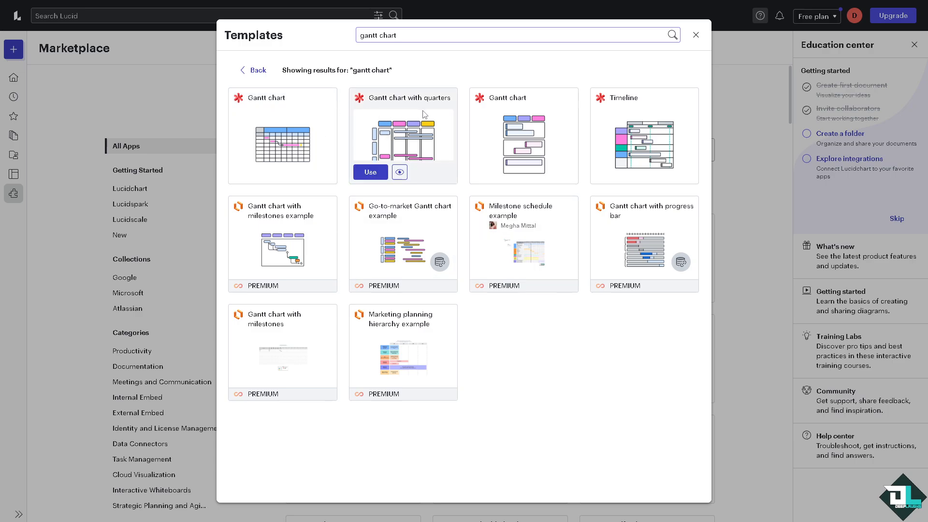
mouse_move(625, 138)
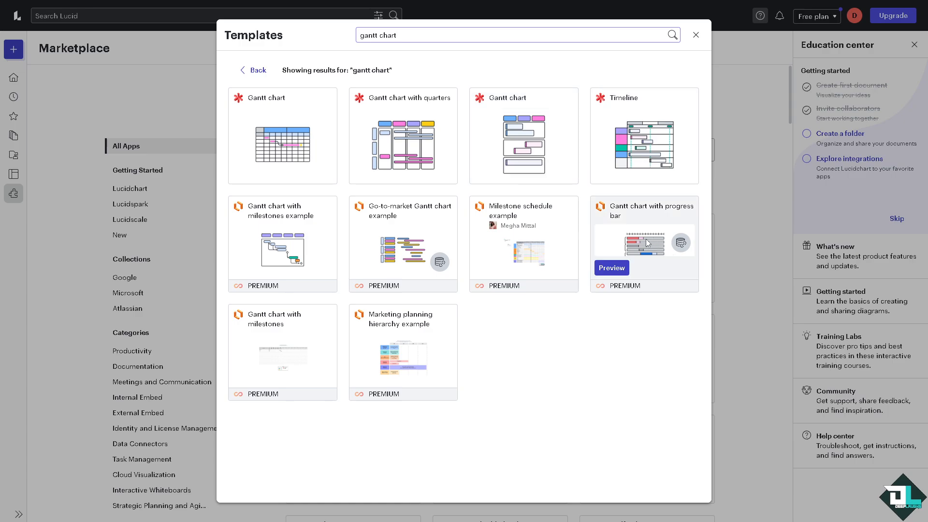
mouse_move(391, 233)
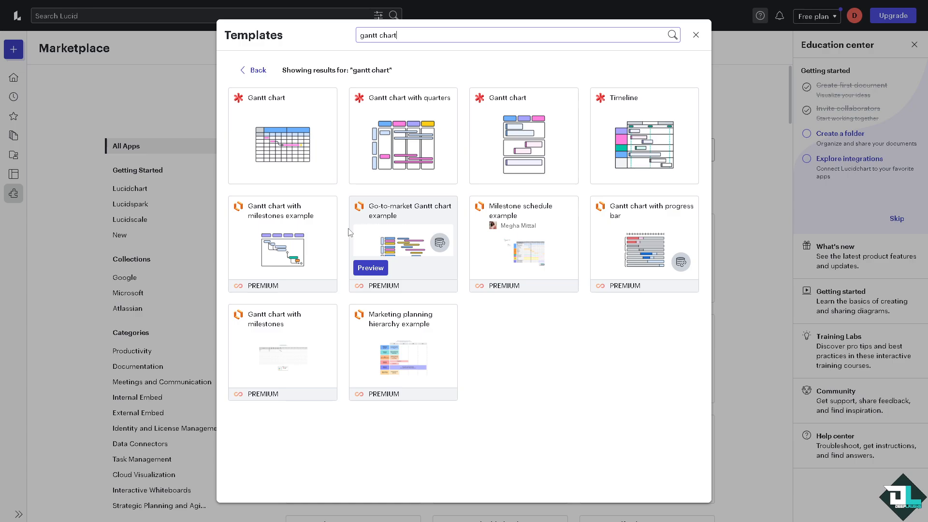
mouse_move(296, 330)
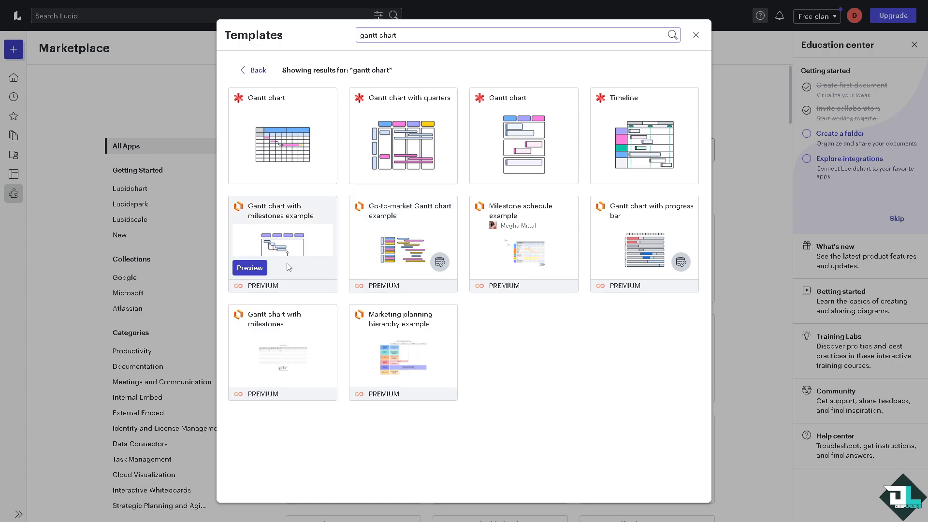
mouse_move(414, 250)
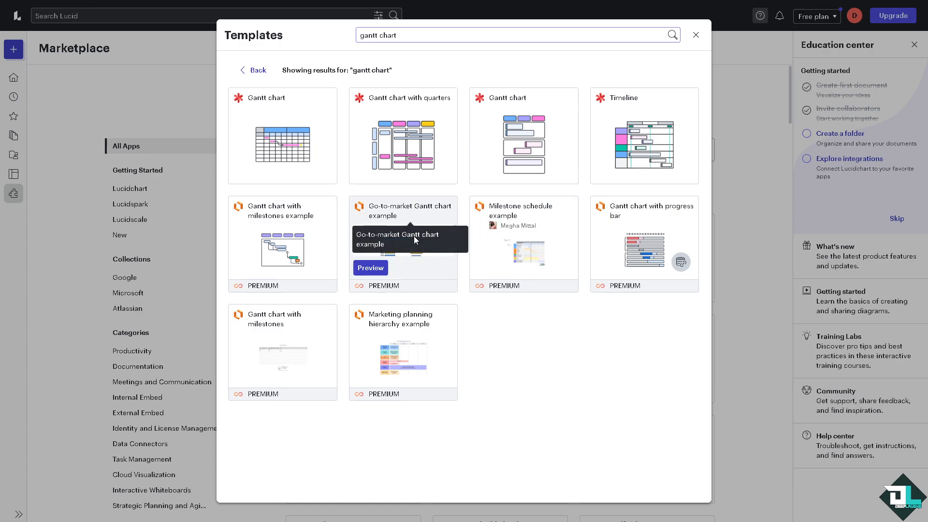
mouse_move(278, 136)
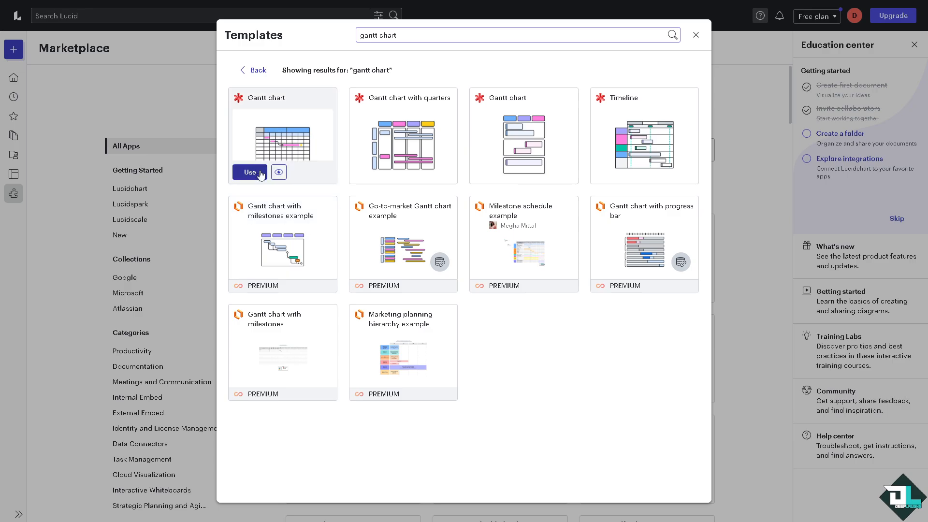
click(282, 248)
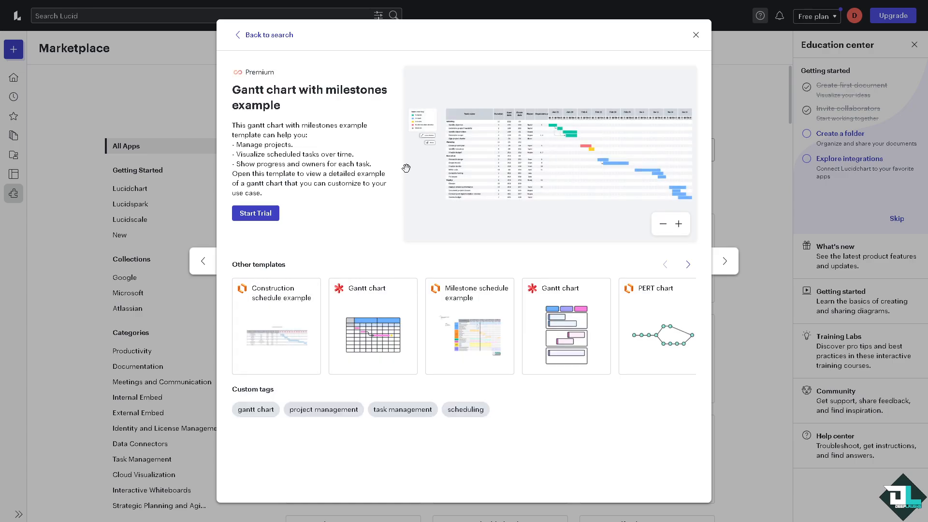
mouse_move(238, 37)
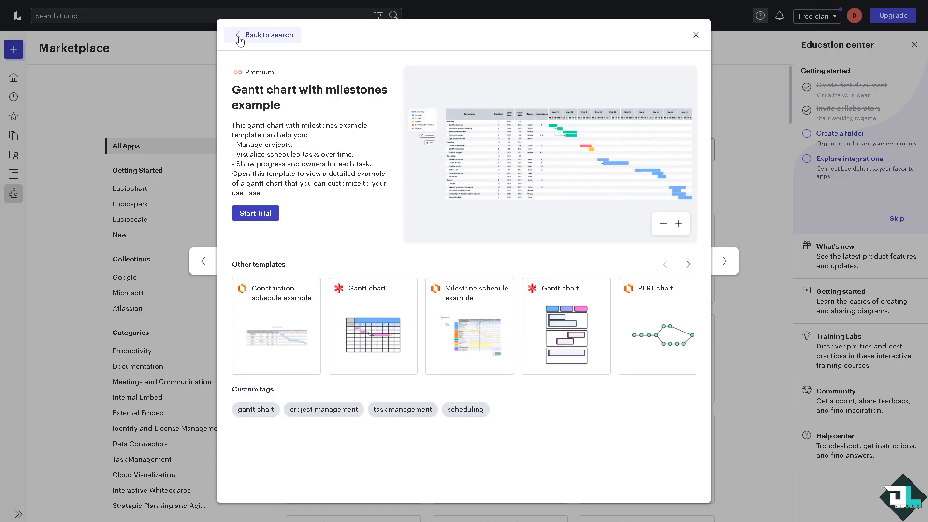
click(266, 35)
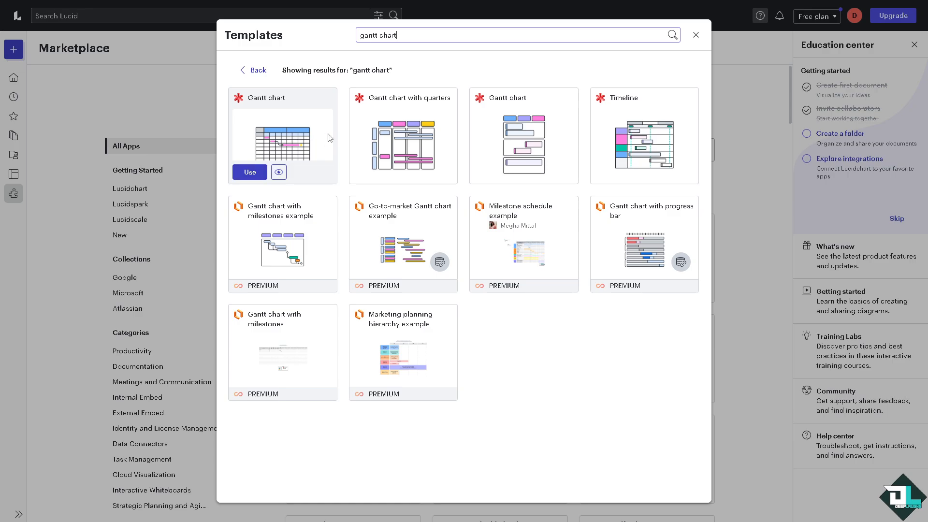
mouse_move(249, 172)
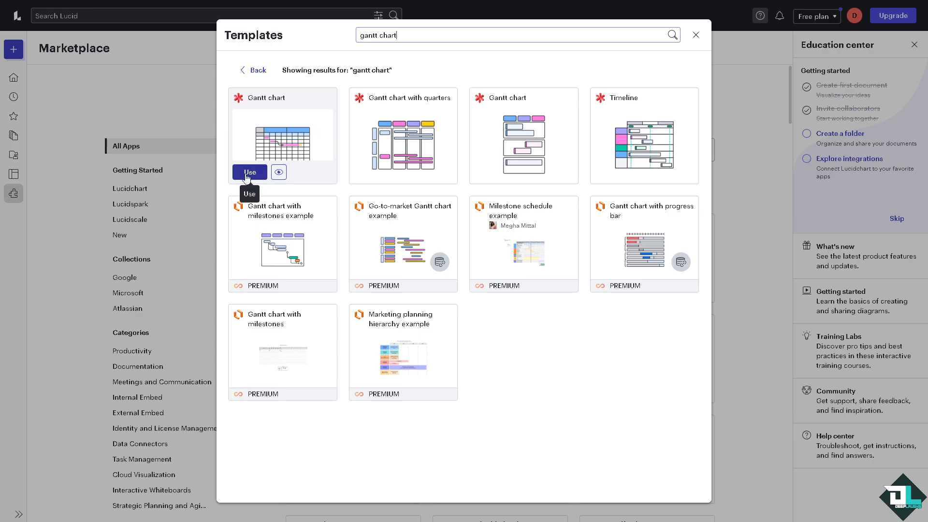
- Use the first, free Gantt chart template from the search results
click(249, 172)
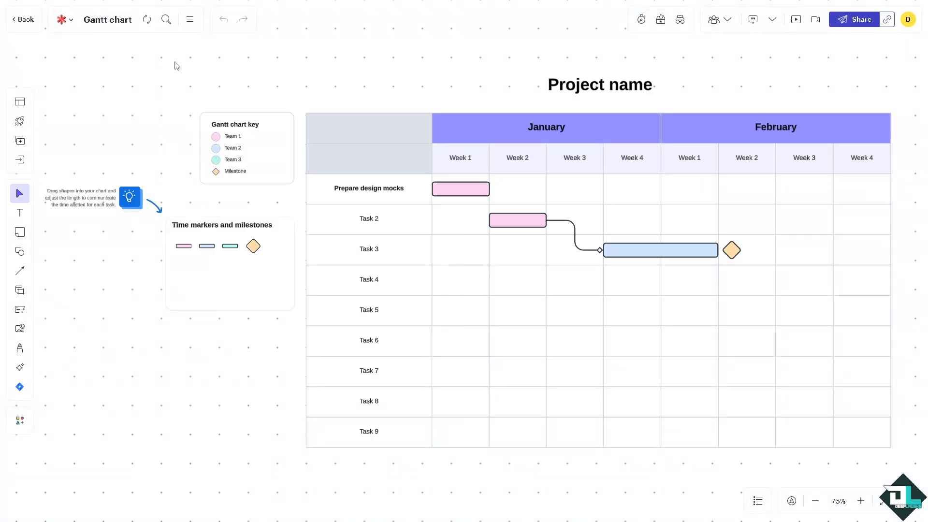
- Enter 'How to Make a Gantt Chart on Lucidchart' as document name and chart heading
text(How to Make a Gantt Chart on Lucidchart)
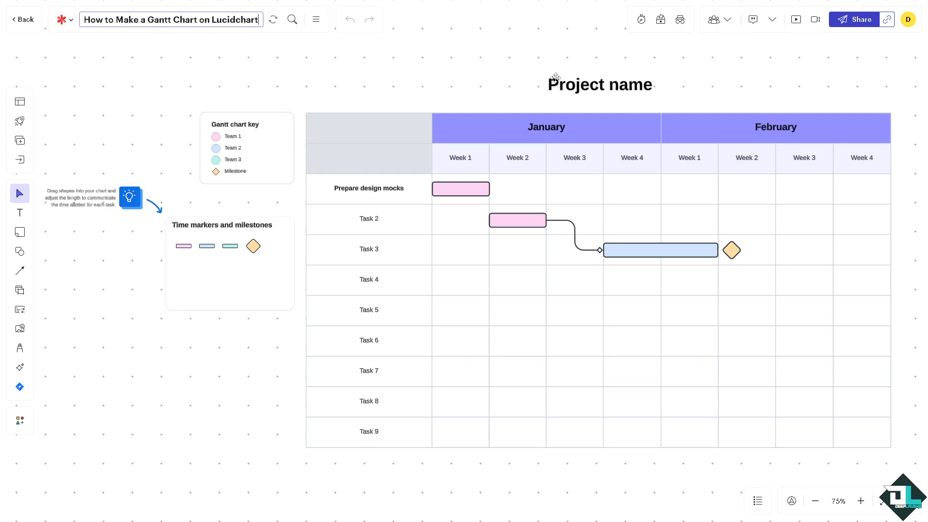
double_click(601, 84)
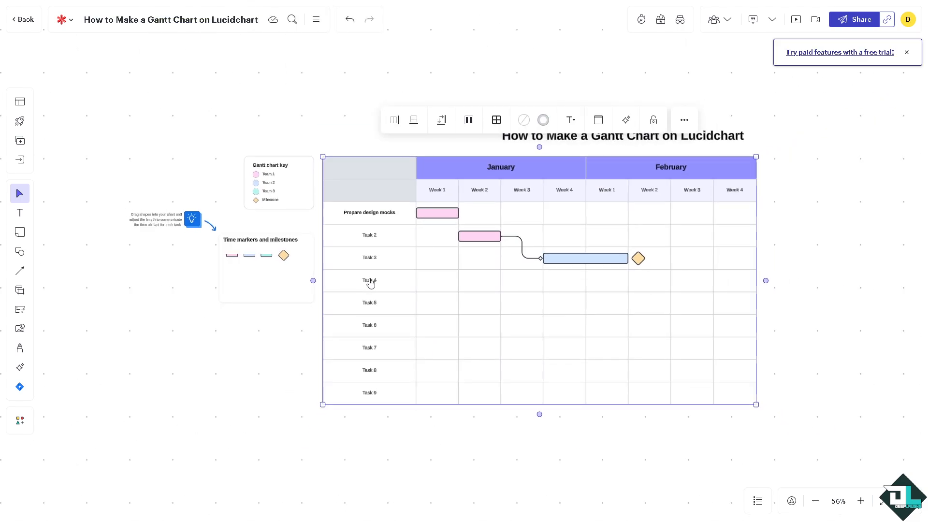
mouse_move(20, 101)
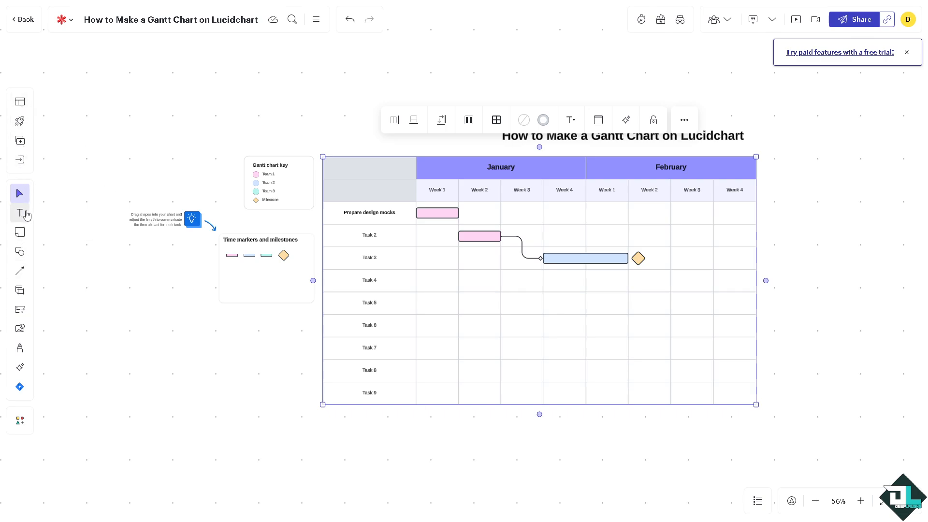
mouse_move(20, 328)
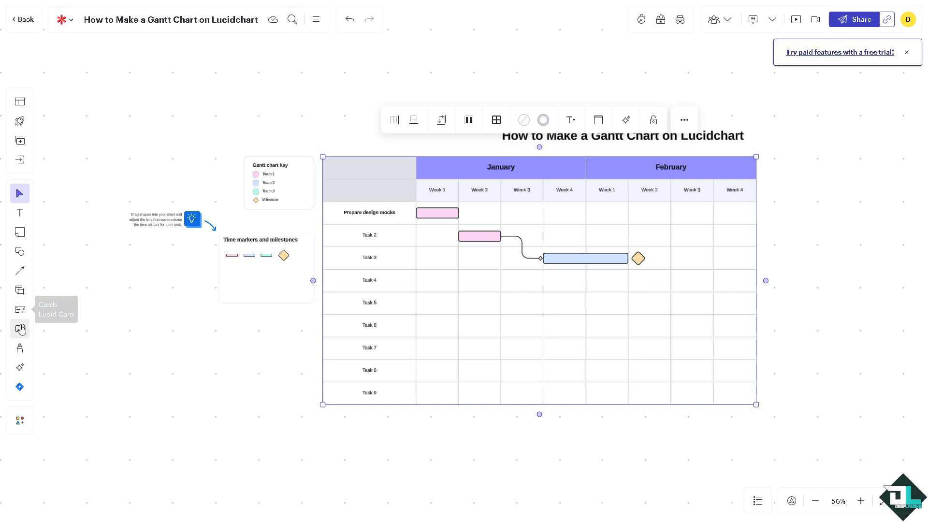
- Add the 'How to make a Gantt chart' thumbnail picture from the Image Types tool
click(20, 329)
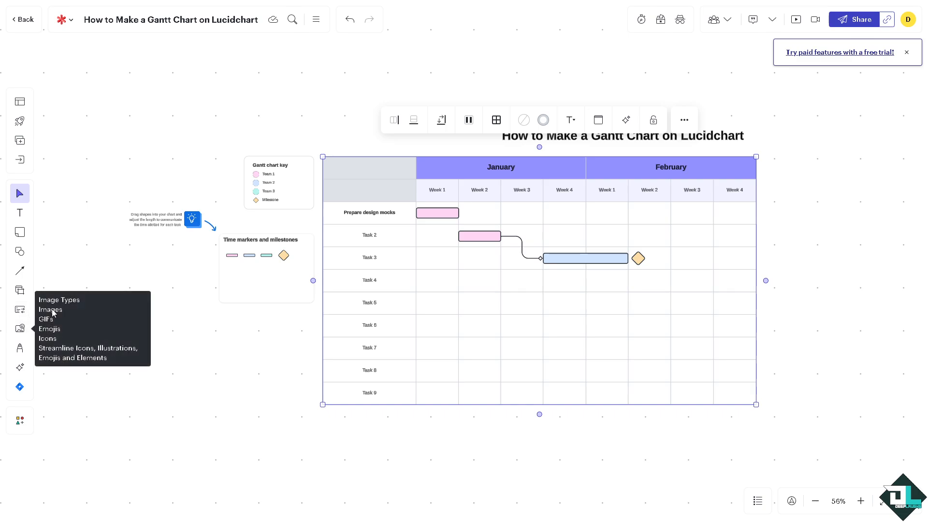
click(20, 329)
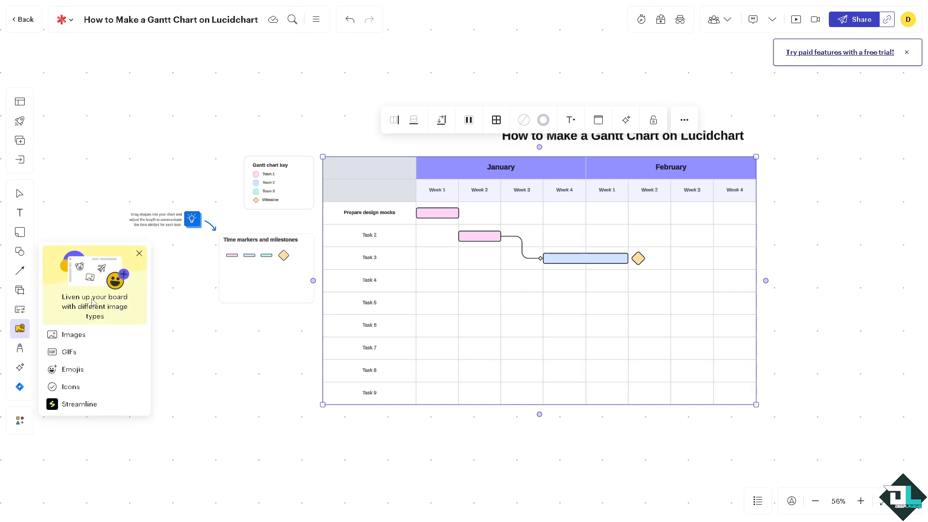
click(74, 335)
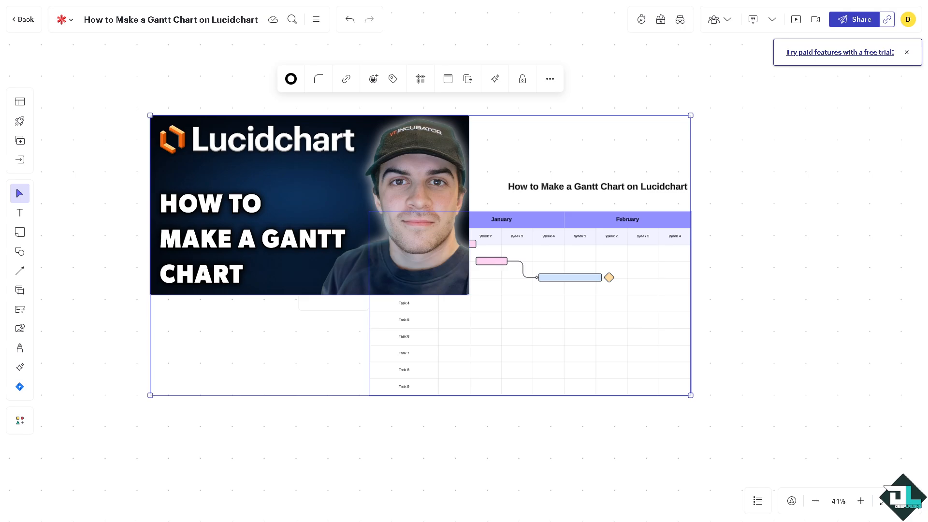
mouse_move(400, 346)
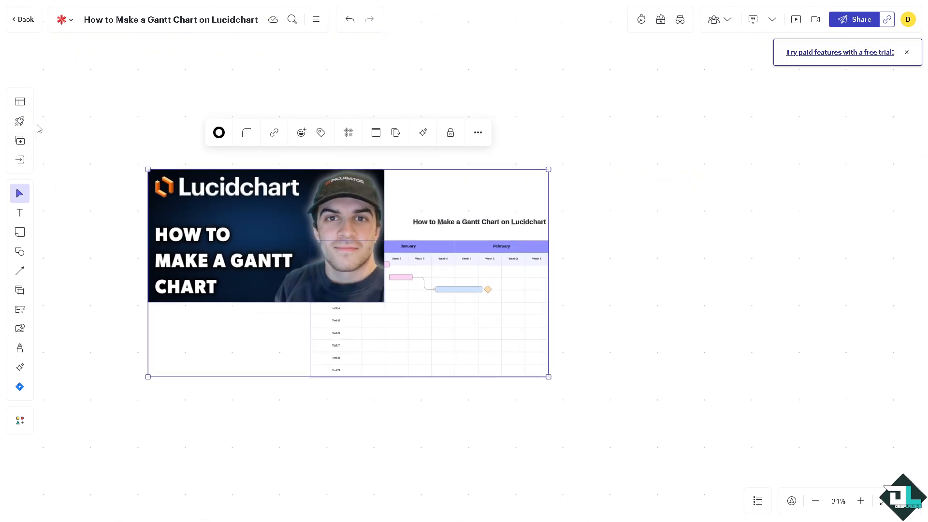
mouse_move(20, 121)
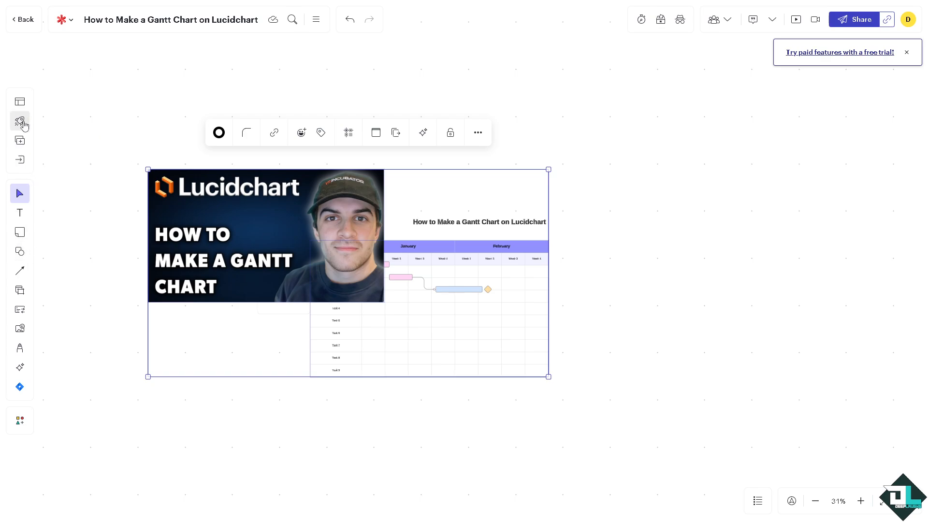
mouse_move(20, 232)
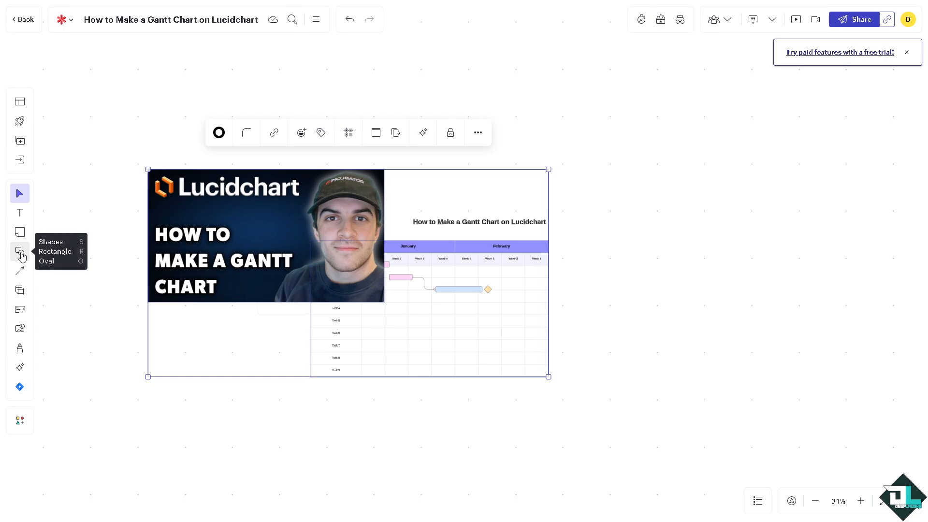
- Draw a blank rectangle above the image with the Rectangle shape tool
click(20, 252)
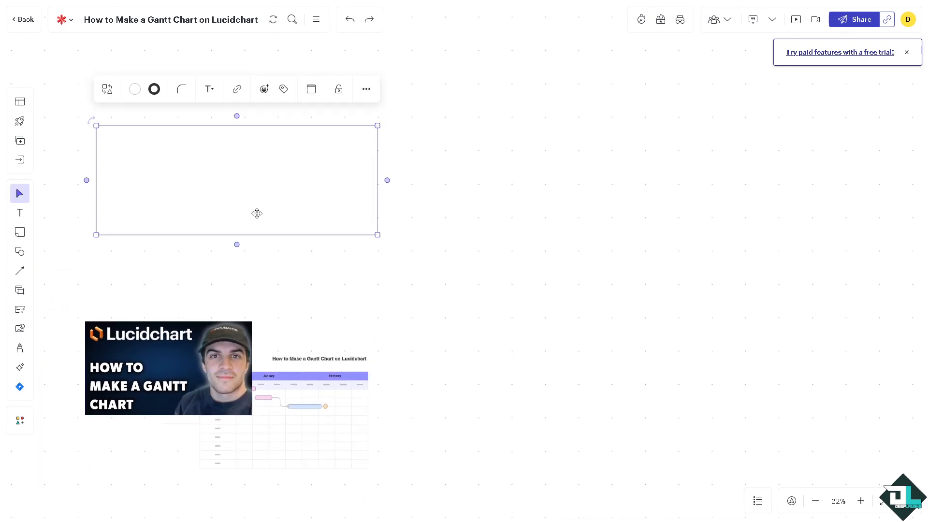
mouse_move(20, 348)
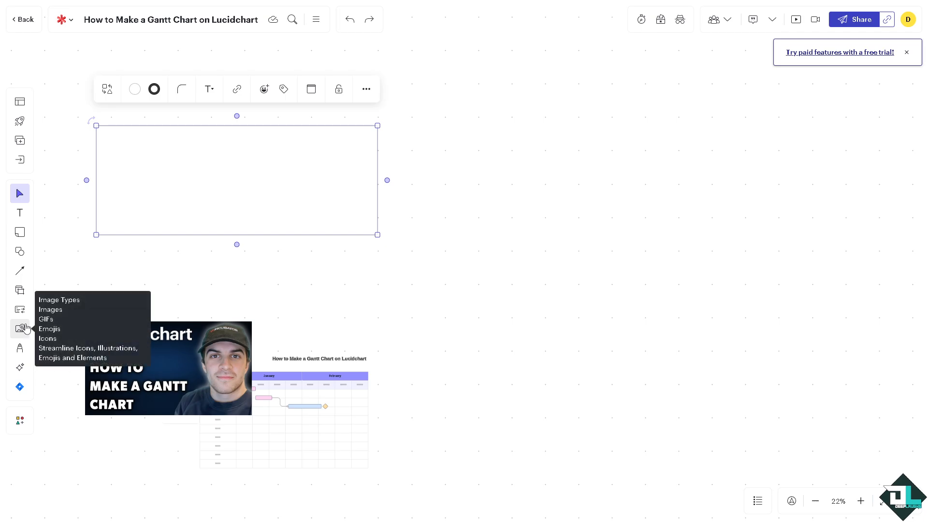
mouse_move(20, 310)
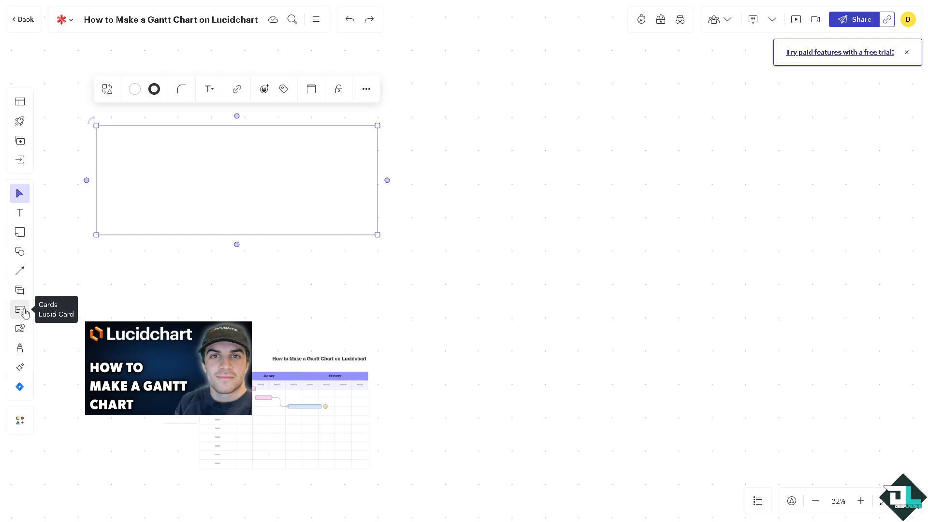
- Try adding a Lucid Card, then dismiss the premium trial offer
click(19, 309)
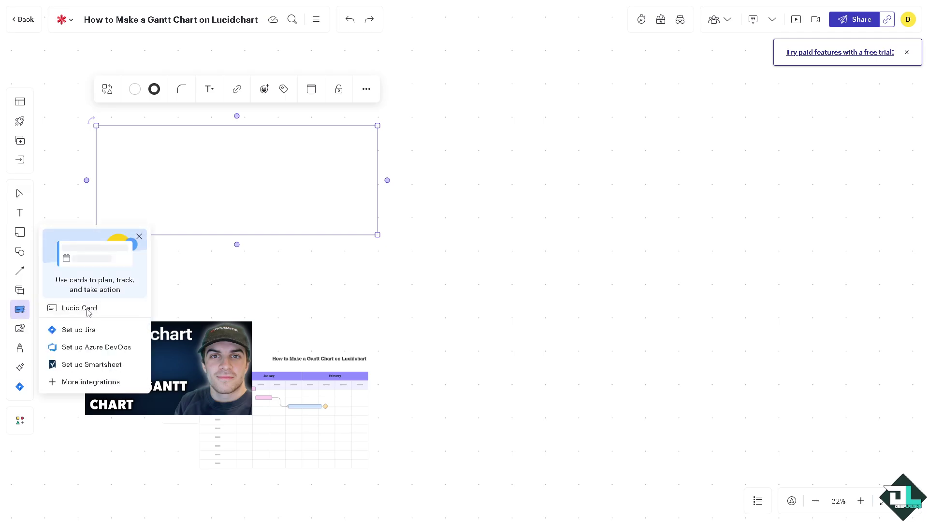
click(78, 308)
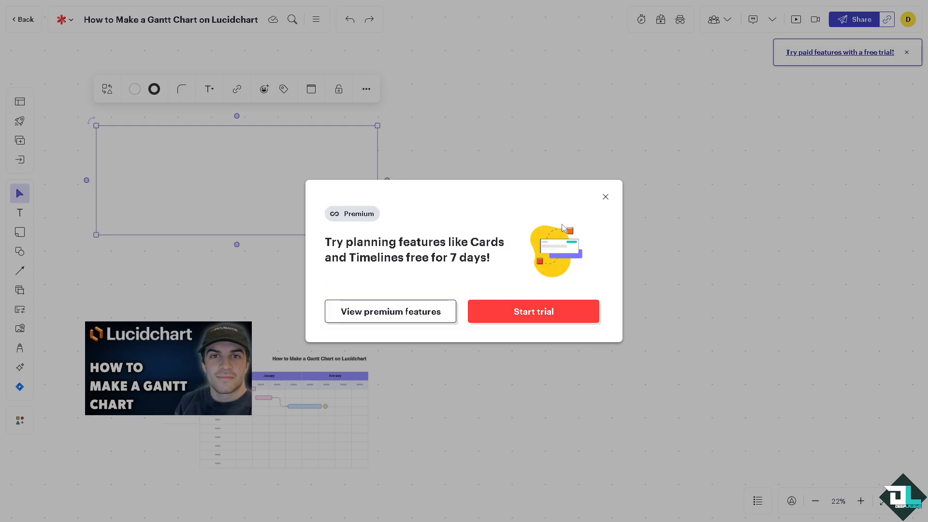
click(606, 197)
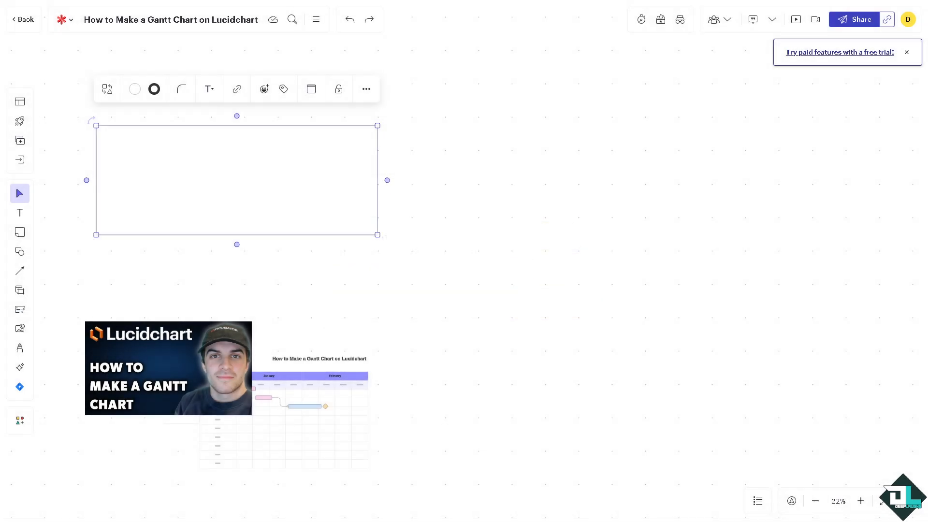
- Add a table from Organizers inside the rectangle and dismiss the premium prompt
click(20, 290)
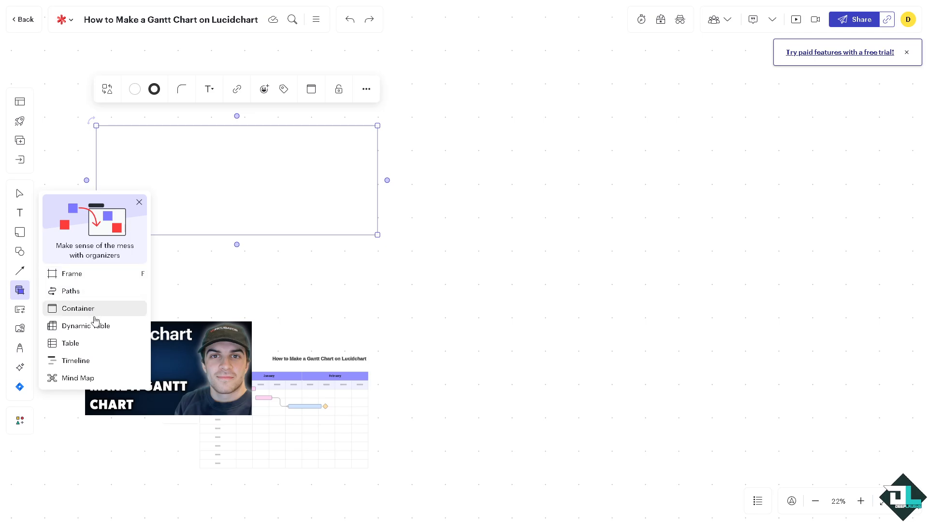
click(78, 308)
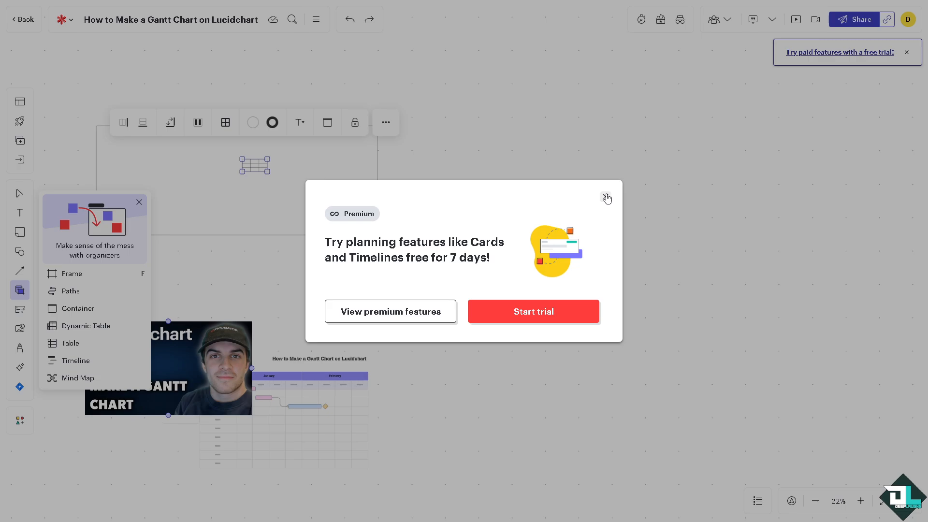
click(607, 198)
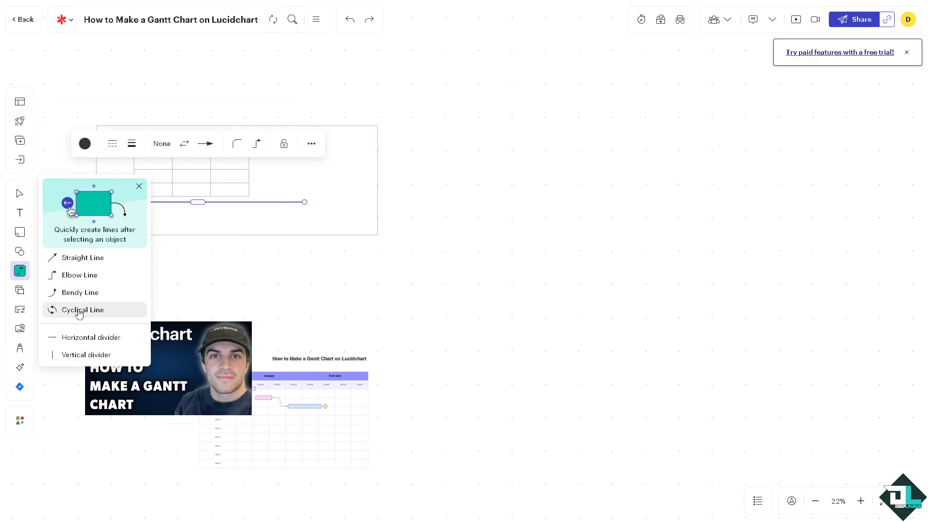
- Draw a diagonal cyclical line across the rectangle's right side
click(83, 310)
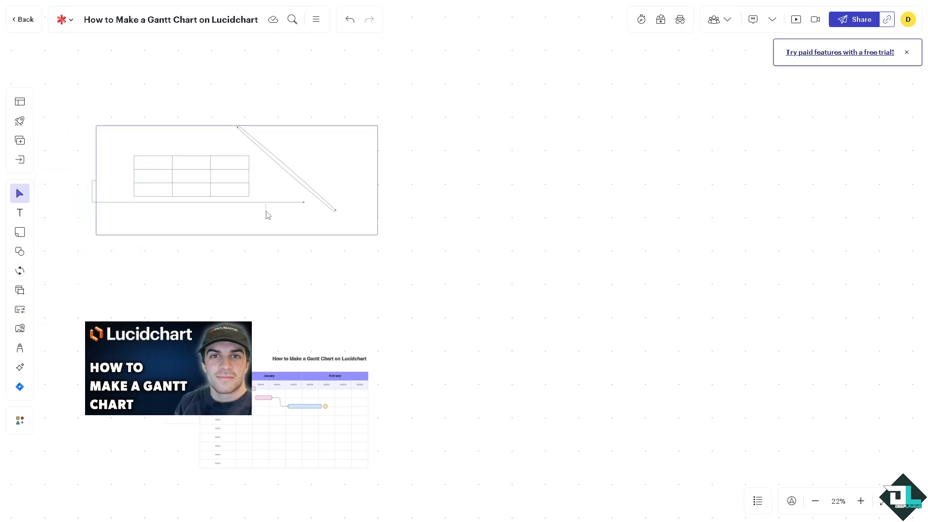
click(268, 214)
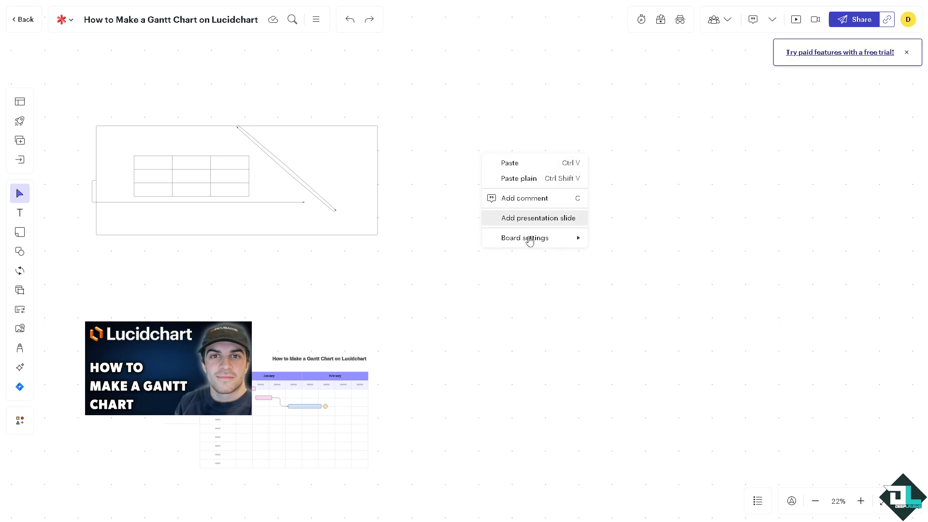
mouse_move(525, 237)
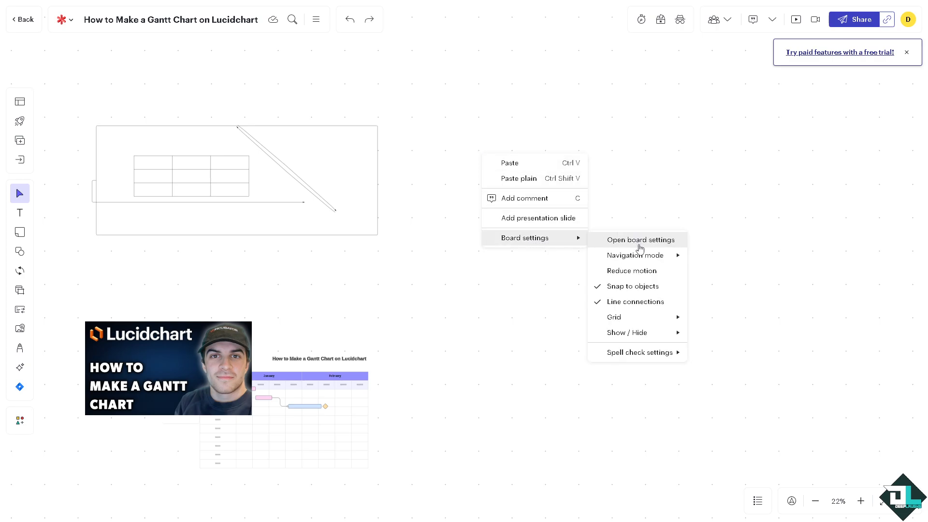
- Set the board's canvas background color to green in board settings
click(642, 245)
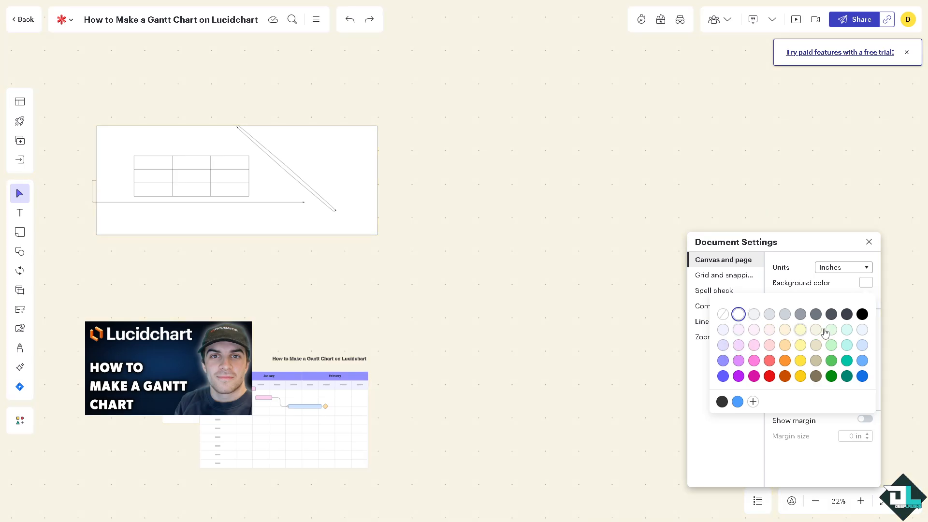
click(831, 376)
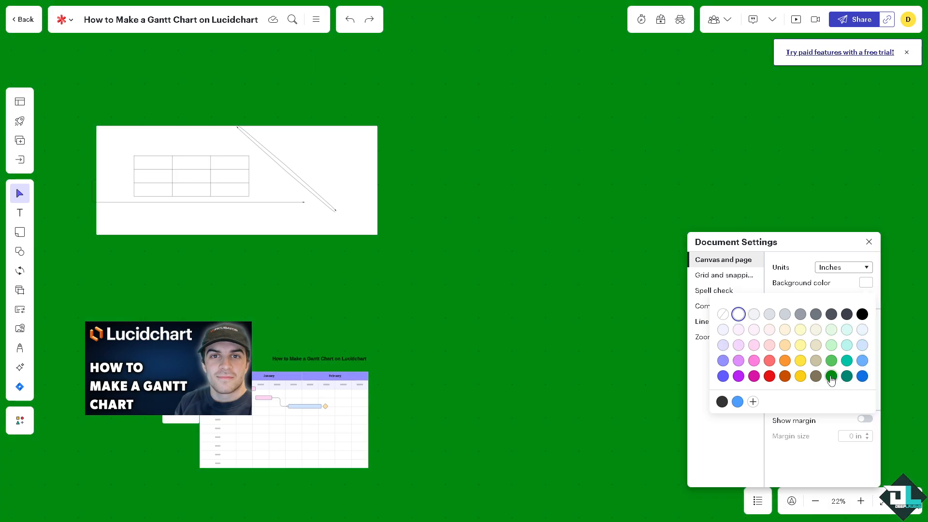